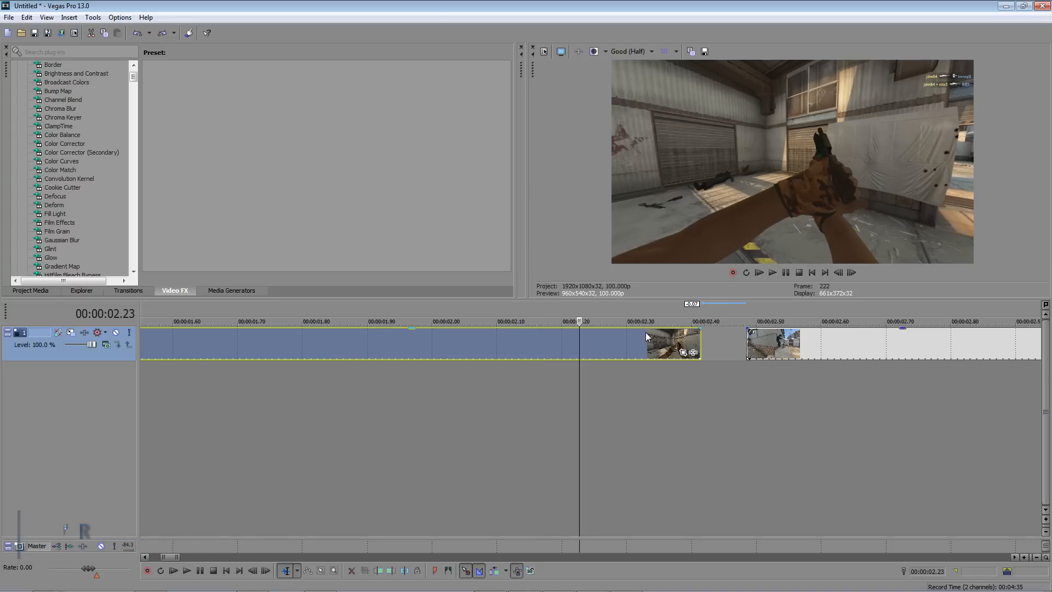
- Move the split clip tail near 2.30 onto the track below the next clip
left_click(610, 321)
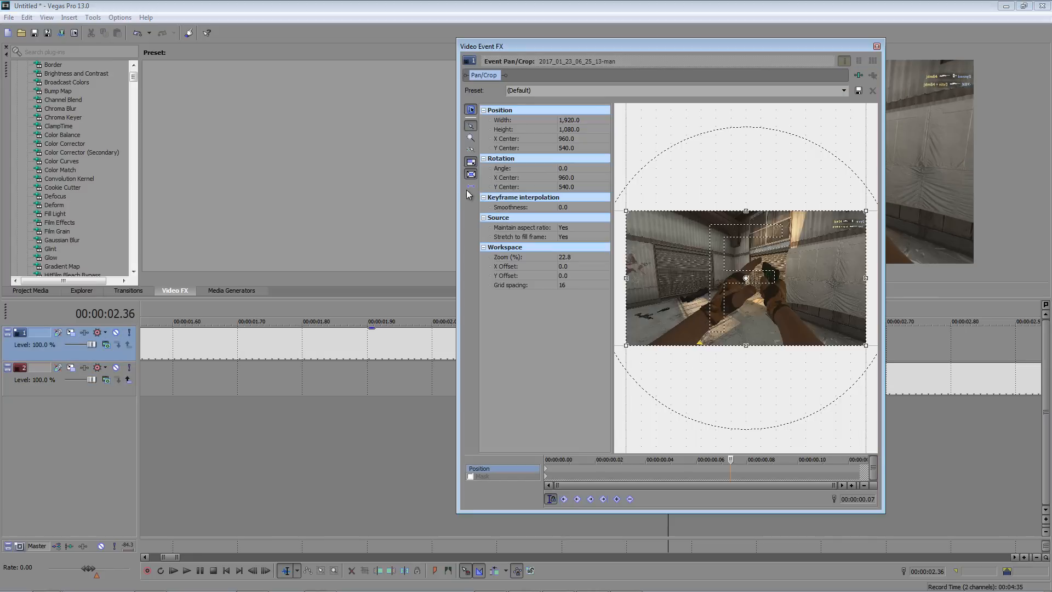
mouse_move(470, 187)
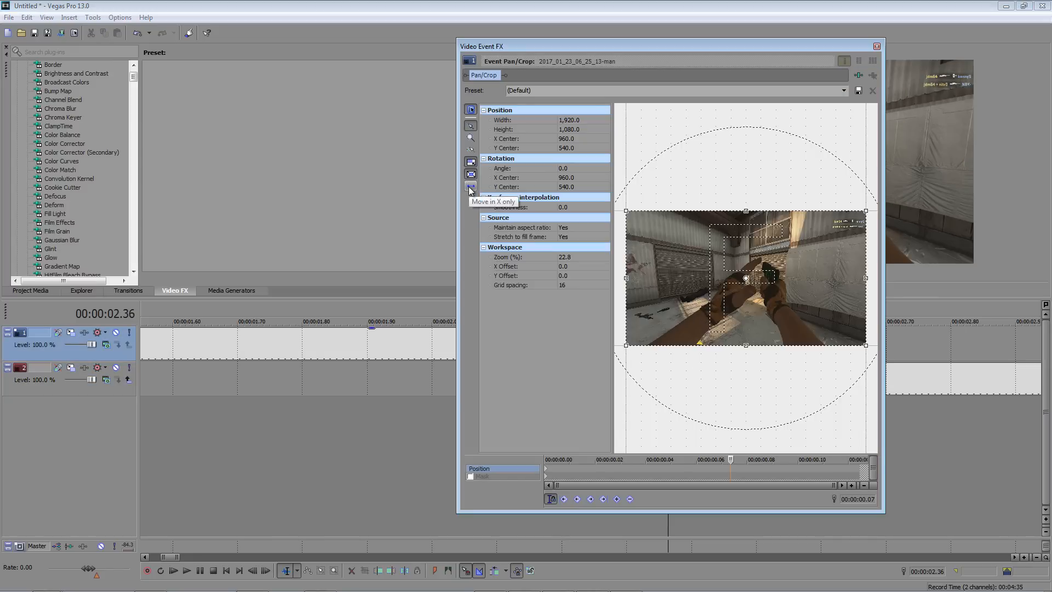
mouse_move(551, 498)
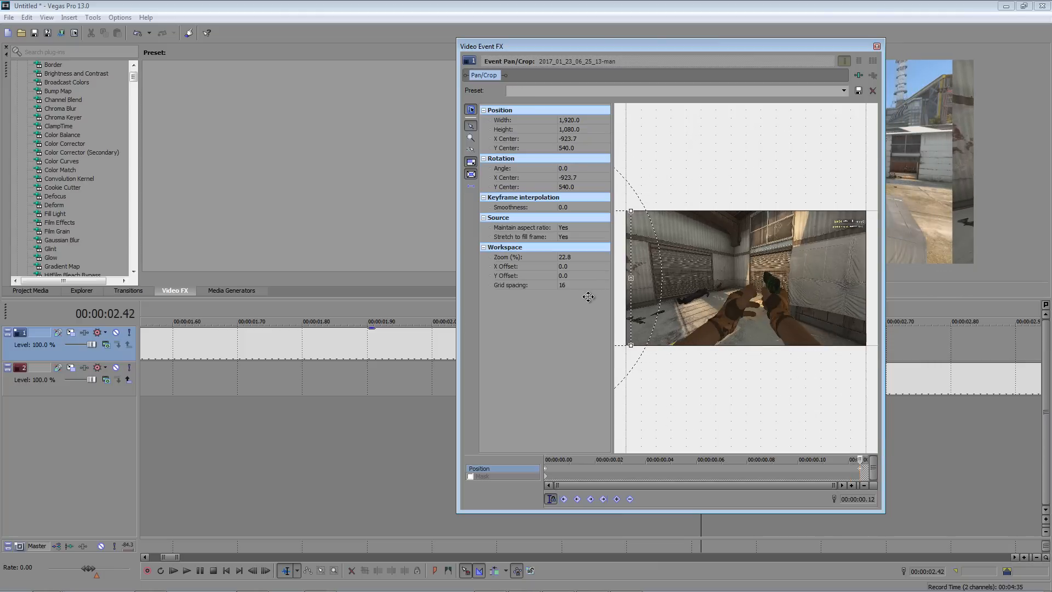
mouse_move(845, 188)
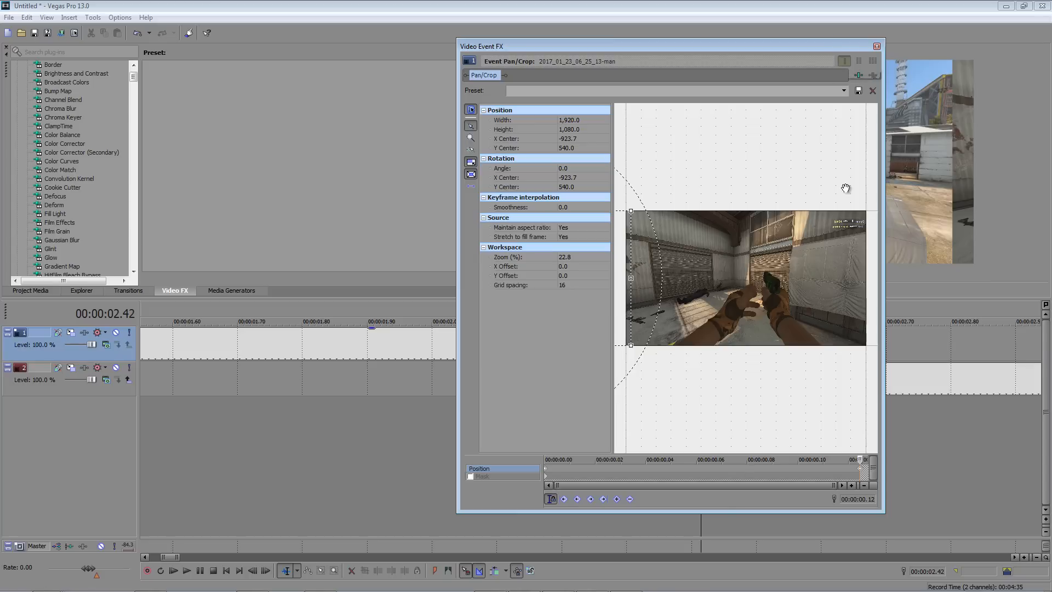
- Give the end keyframe at X Center -923.7 a smoother interpolation curve
right_click(861, 474)
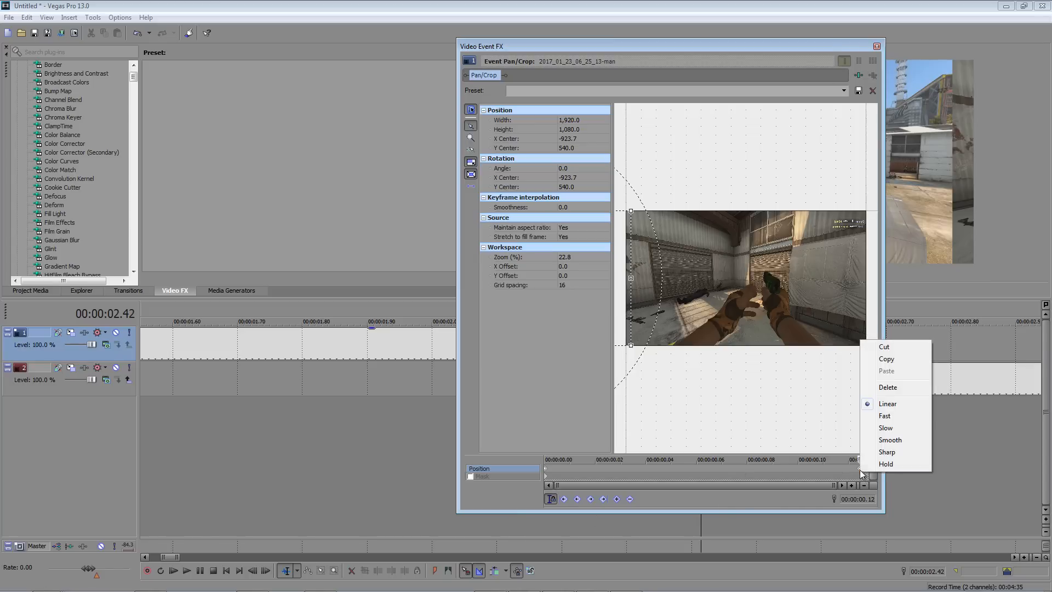
left_click(547, 474)
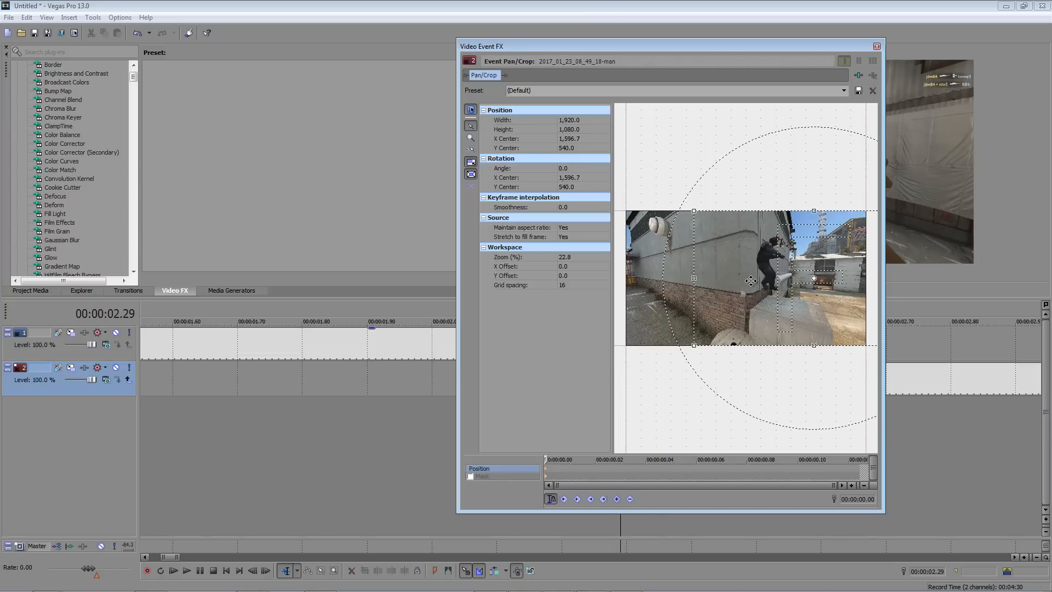
- Start the second clip's frame shifted right, restore it to centre at the end, and close Pan/Crop
left_click_drag(752, 280, 884, 291)
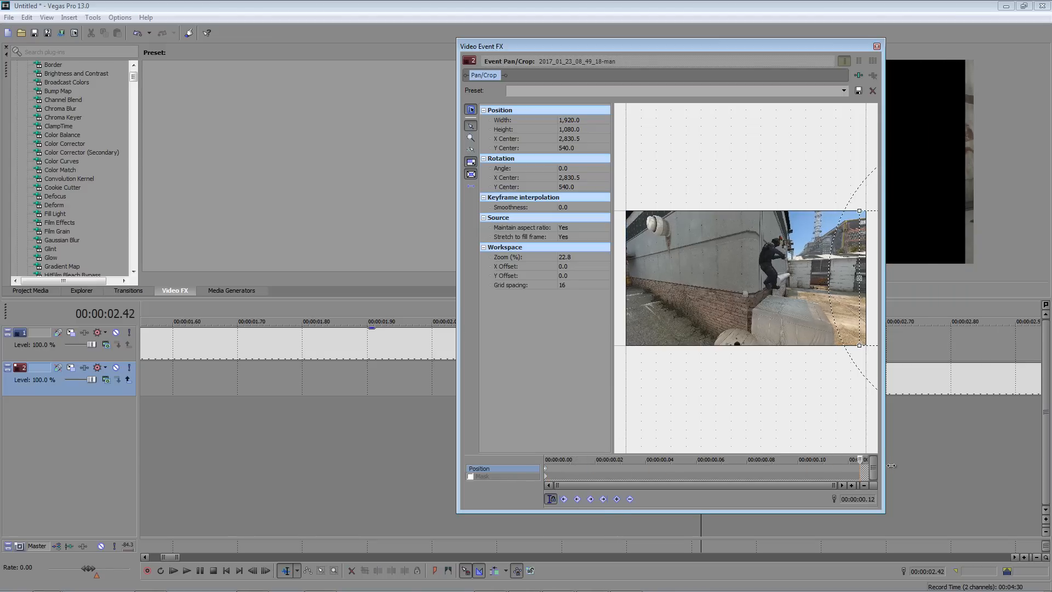
mouse_move(747, 260)
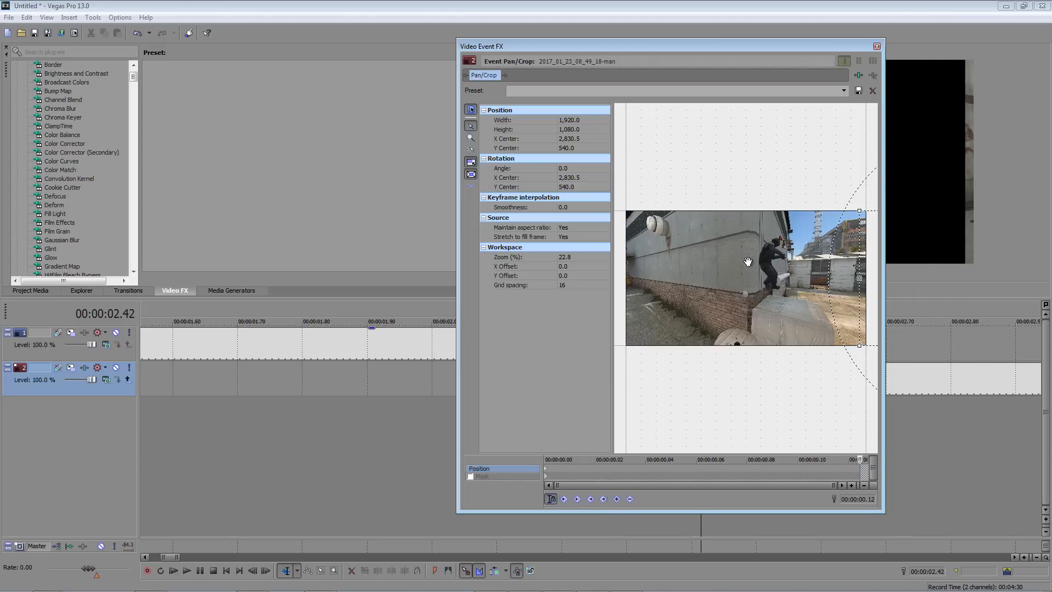
right_click(746, 260)
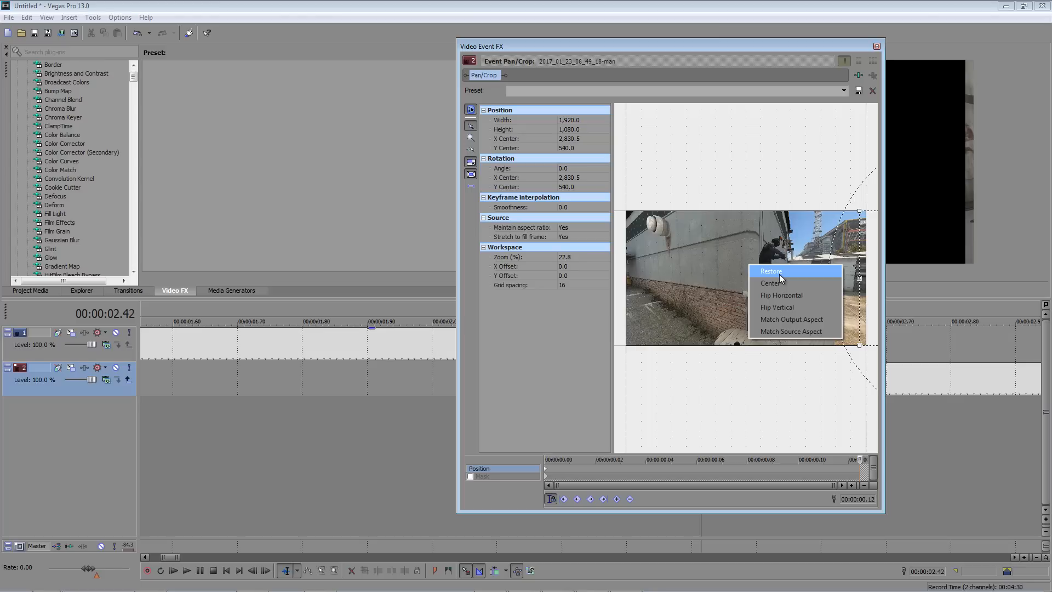
left_click(770, 271)
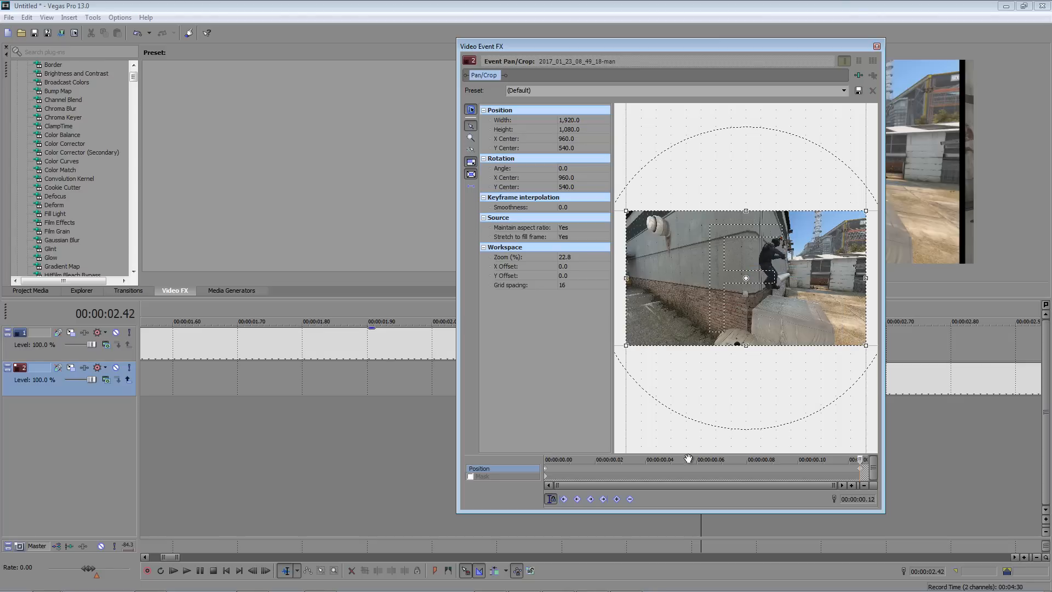
mouse_move(547, 473)
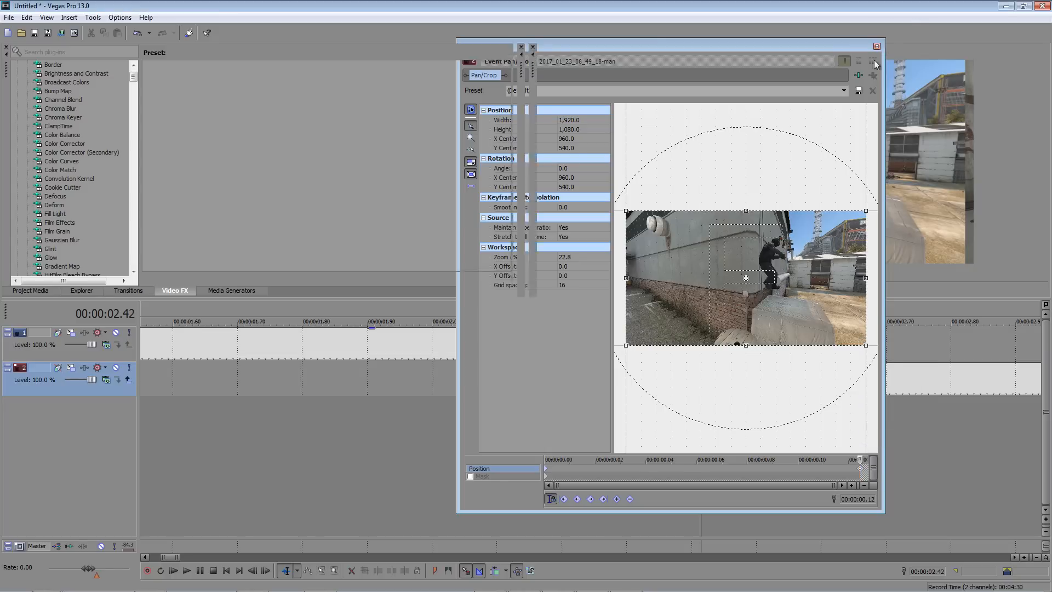
left_click(876, 46)
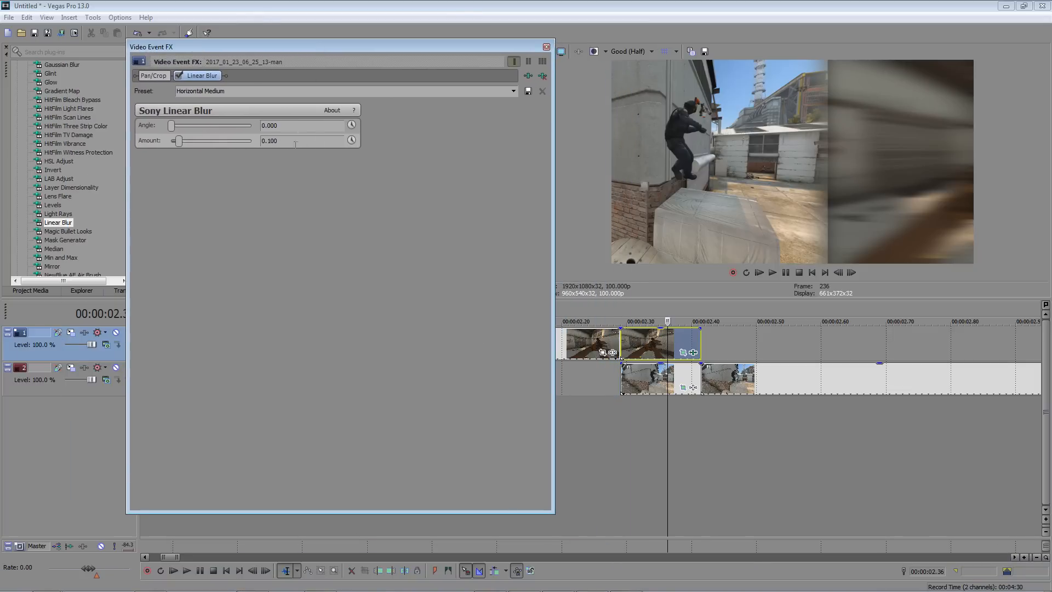
- Enable keyframing of the first clip's Linear Blur amount and move to mid clip
left_click(351, 140)
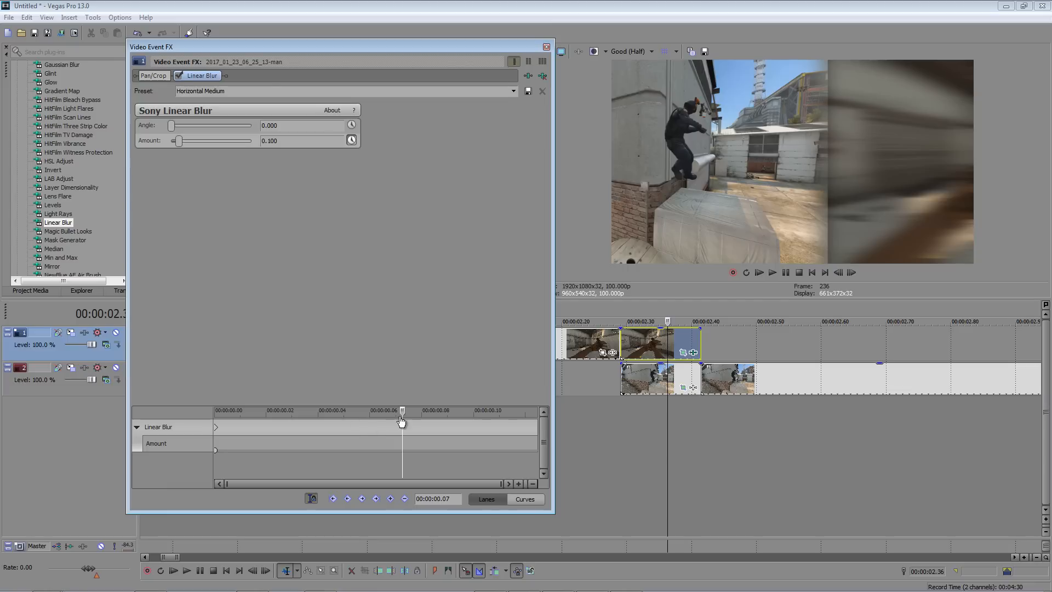
left_click_drag(401, 421, 215, 429)
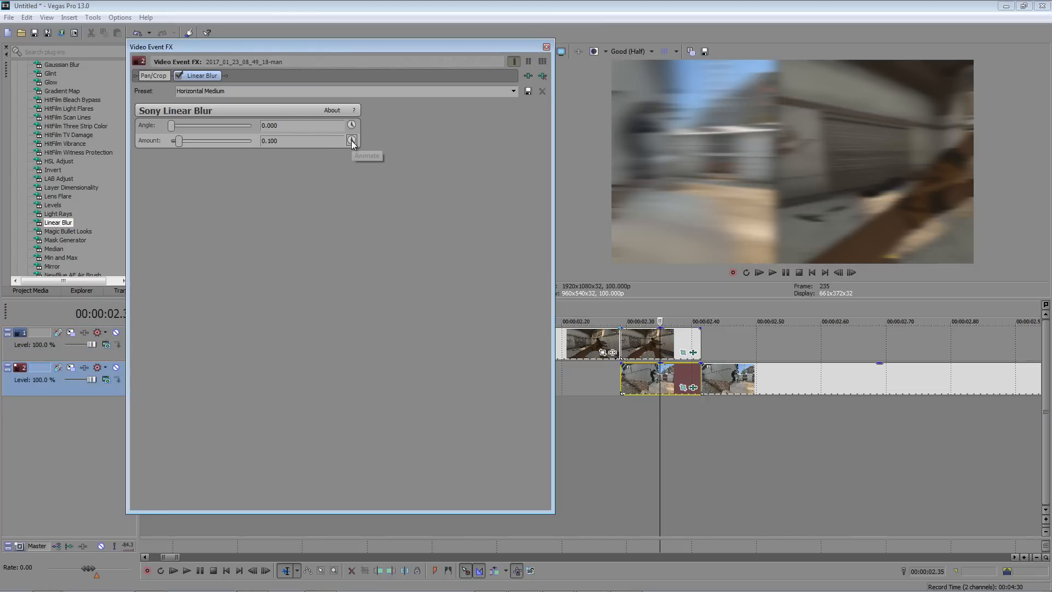
- Enable keyframing of the second clip's Linear Blur amount
left_click(351, 140)
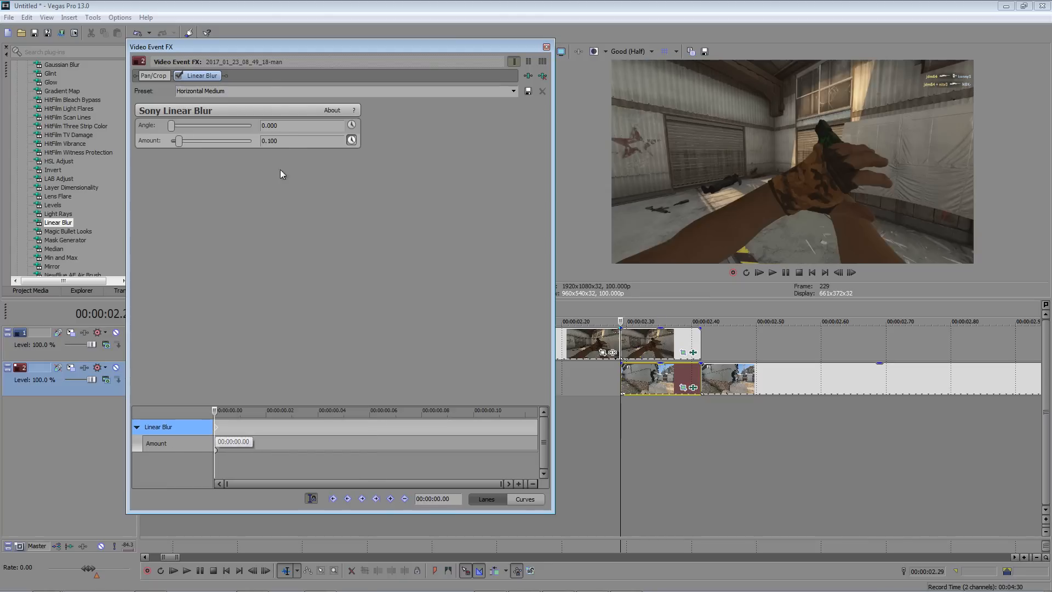